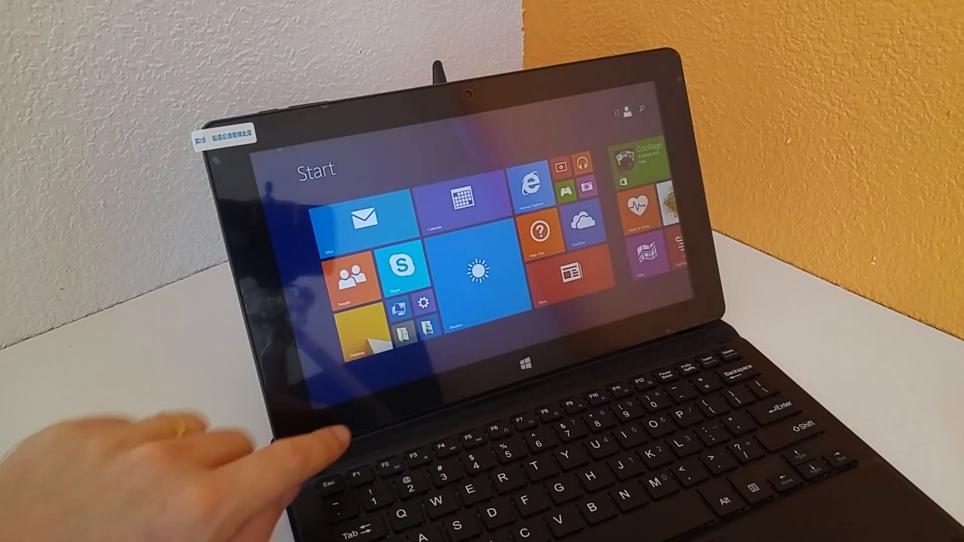
- Scroll the CUBE i10-B Geekbench results showing single-core 781 and multi-core 2194
left_click(528, 181)
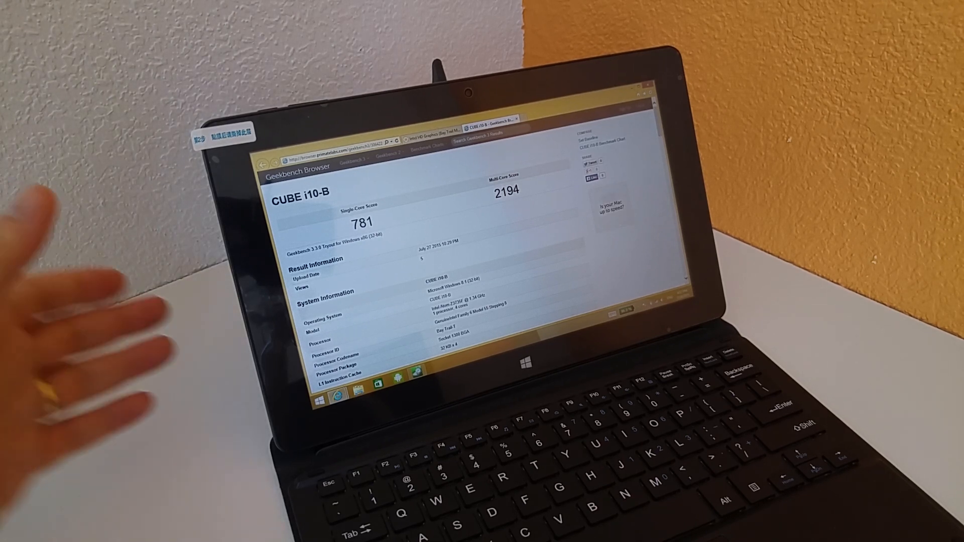
scroll("down", 3)
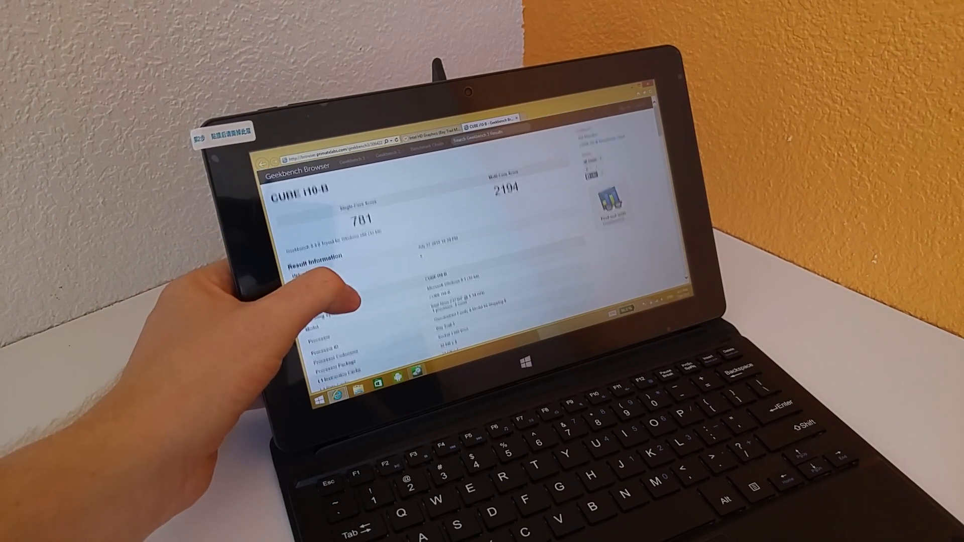
scroll("down", 3)
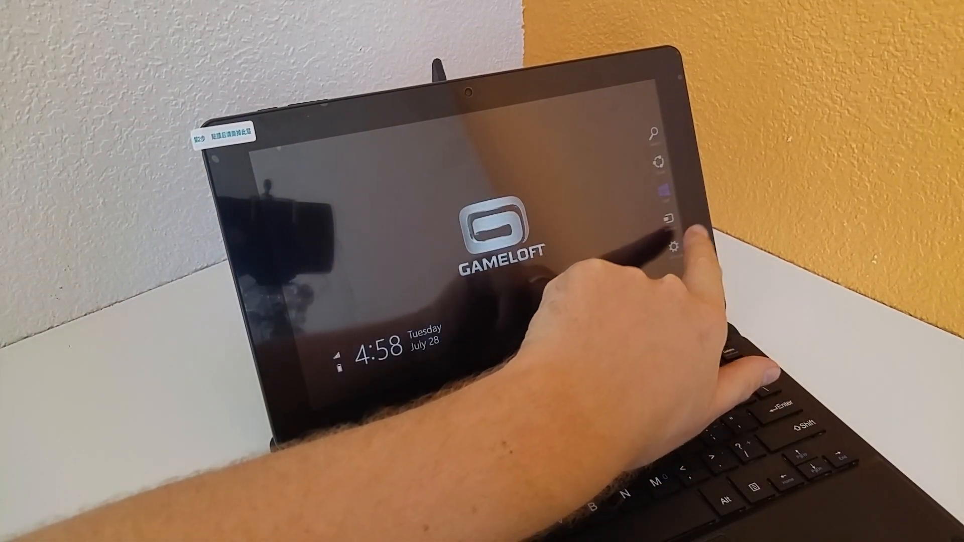
- Launch Asphalt 8 and wait past the Gameloft splash to the age prompt
left_click(673, 246)
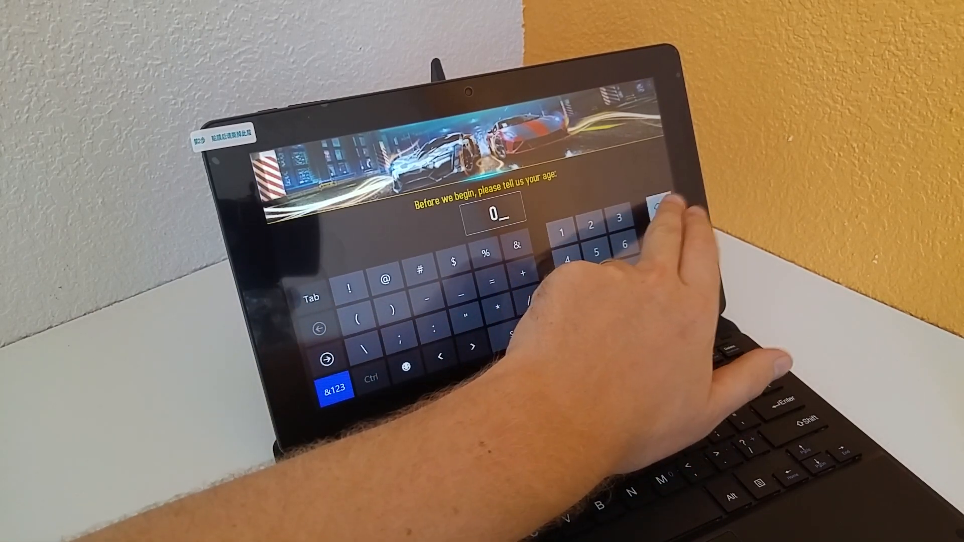
- Enter an age and go through the What's New pages to Learn to Drive
left_click(594, 252)
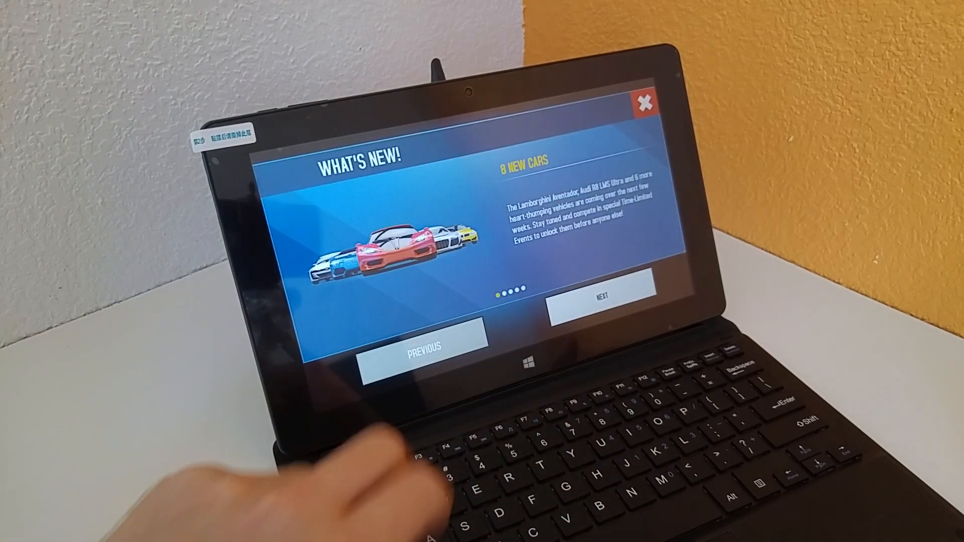
left_click(602, 293)
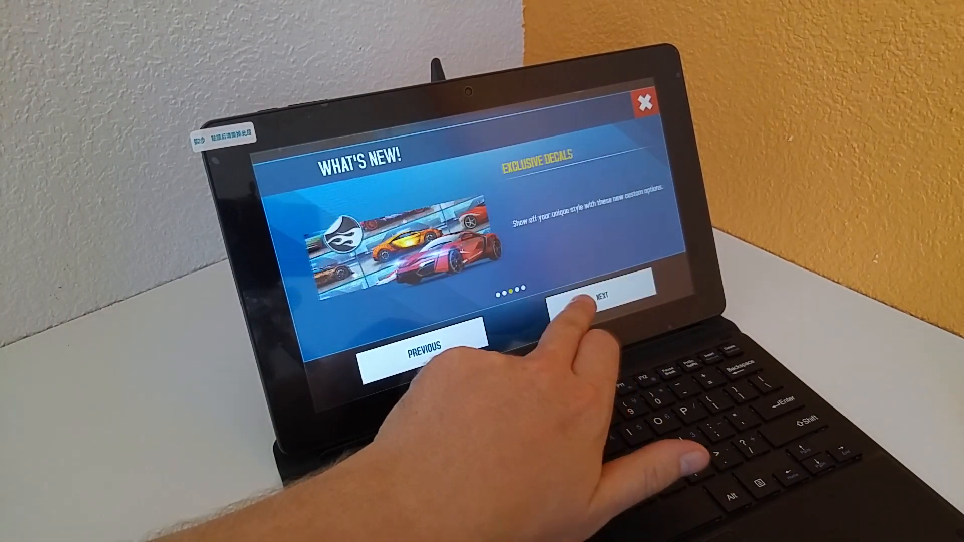
left_click(602, 296)
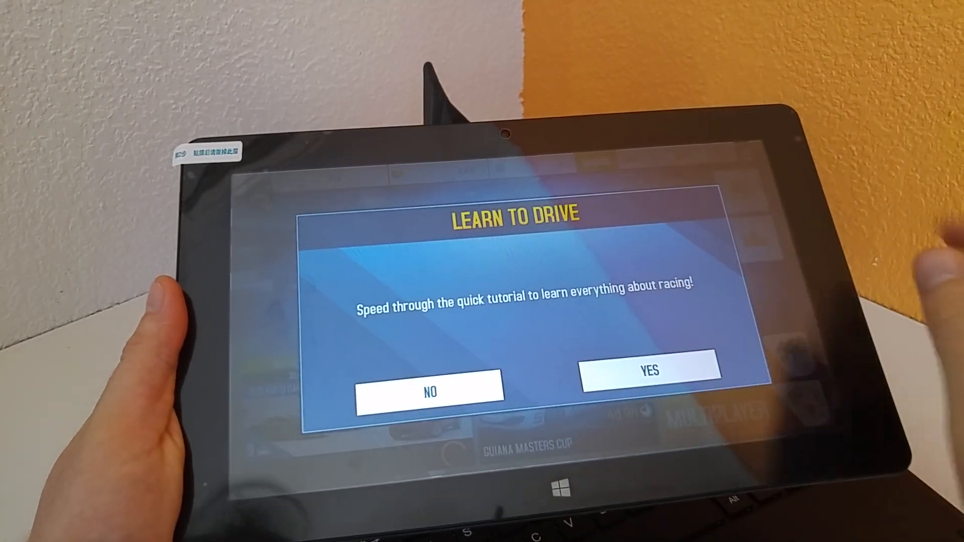
- Skip the tutorial, continue past the Classic race details, and start the race
left_click(430, 392)
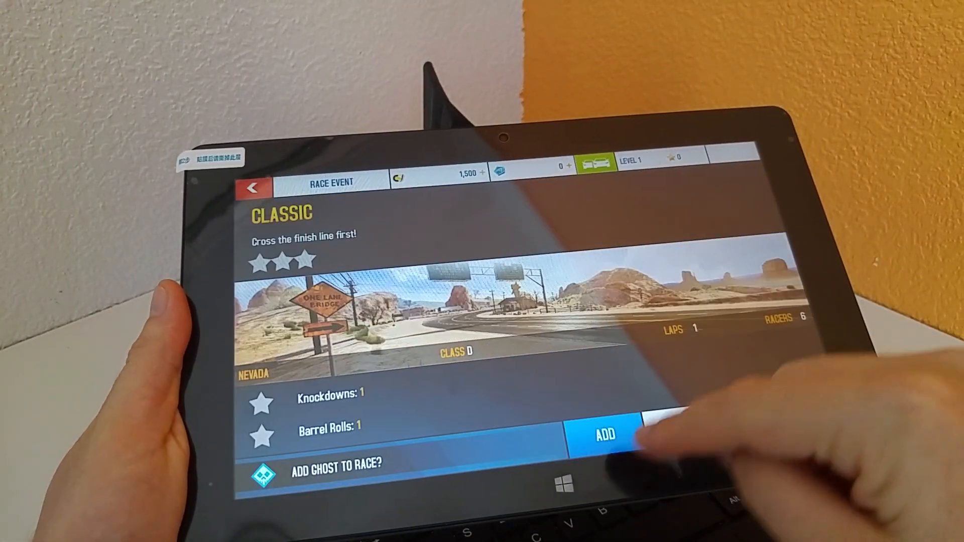
left_click(603, 435)
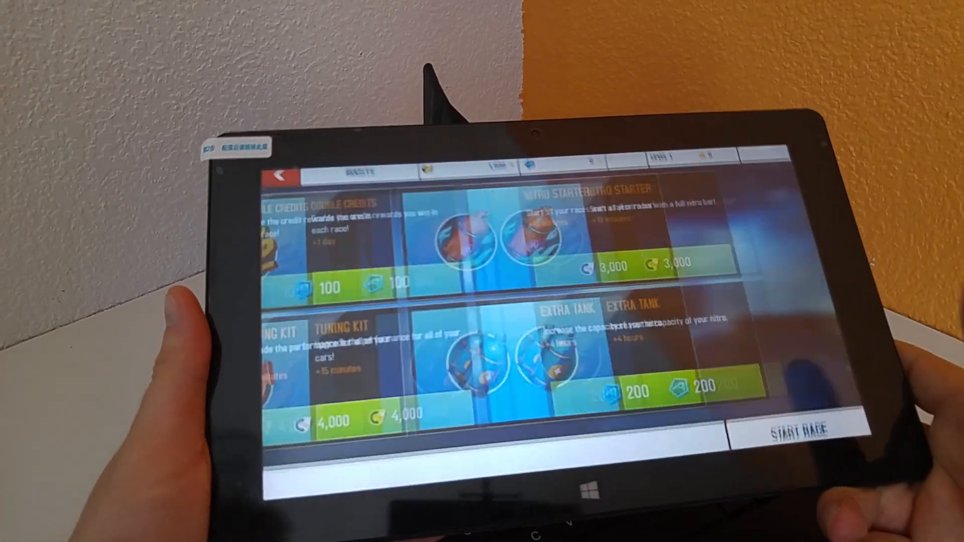
left_click(797, 430)
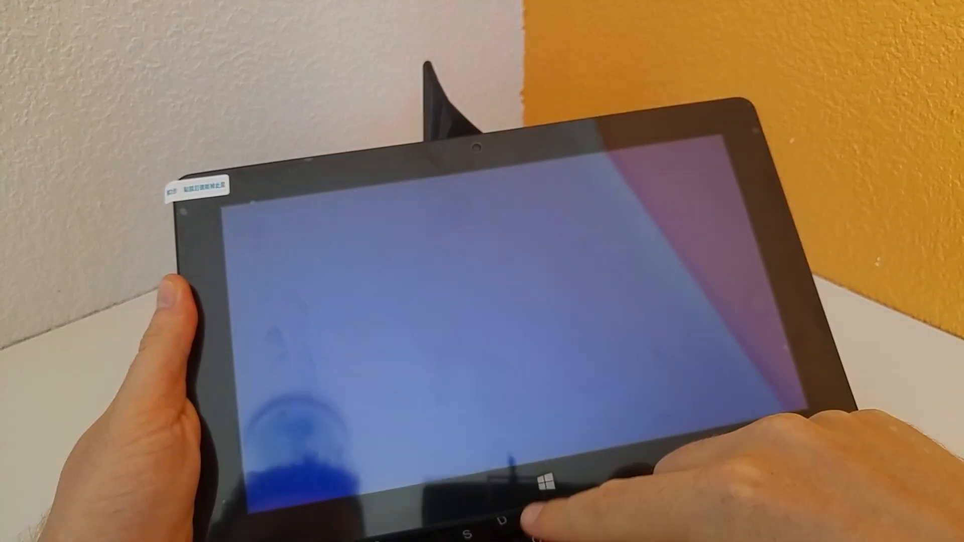
- Launch Dungeon Hunter 5 from the installed Apps list
left_click(546, 483)
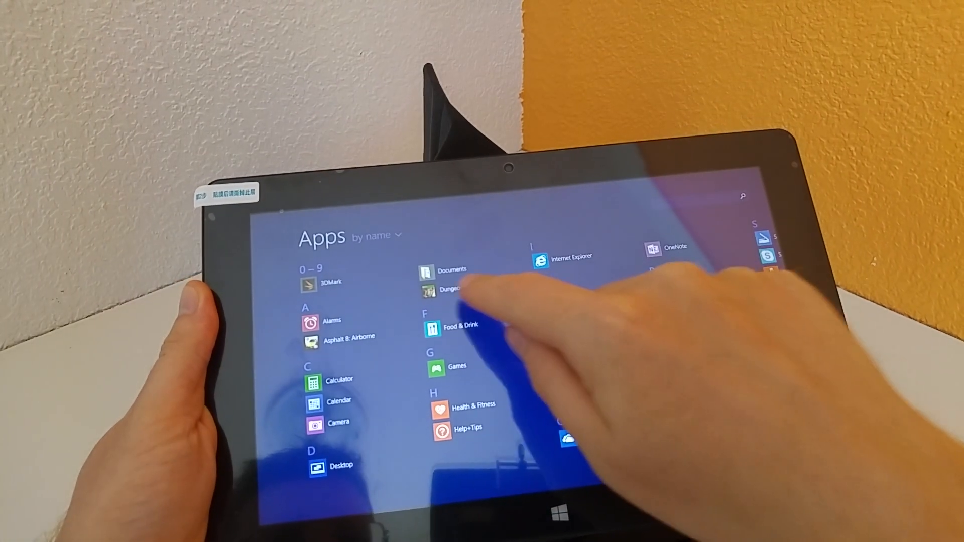
left_click(448, 289)
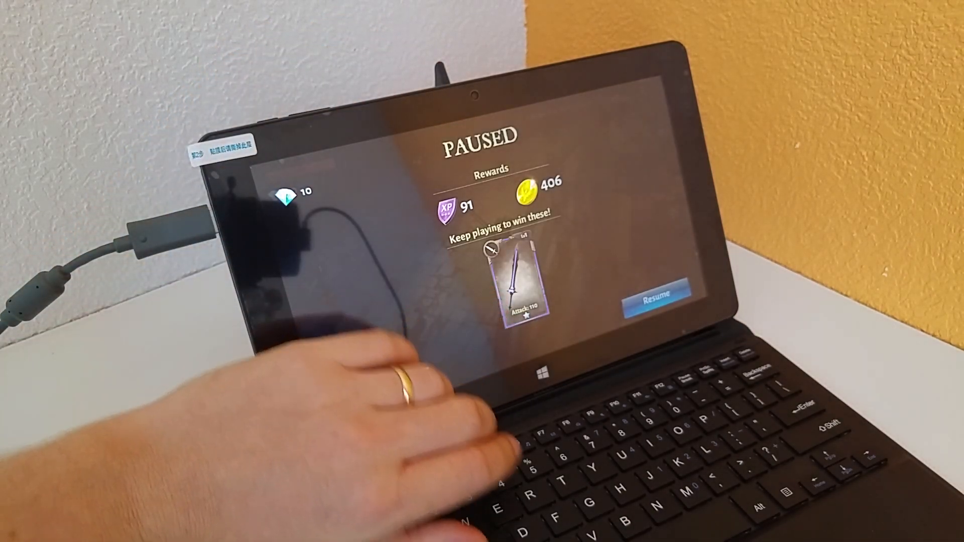
- Leave the paused Dungeon Hunter 5 game to show the PCMark 7 2302 results page
left_click(655, 293)
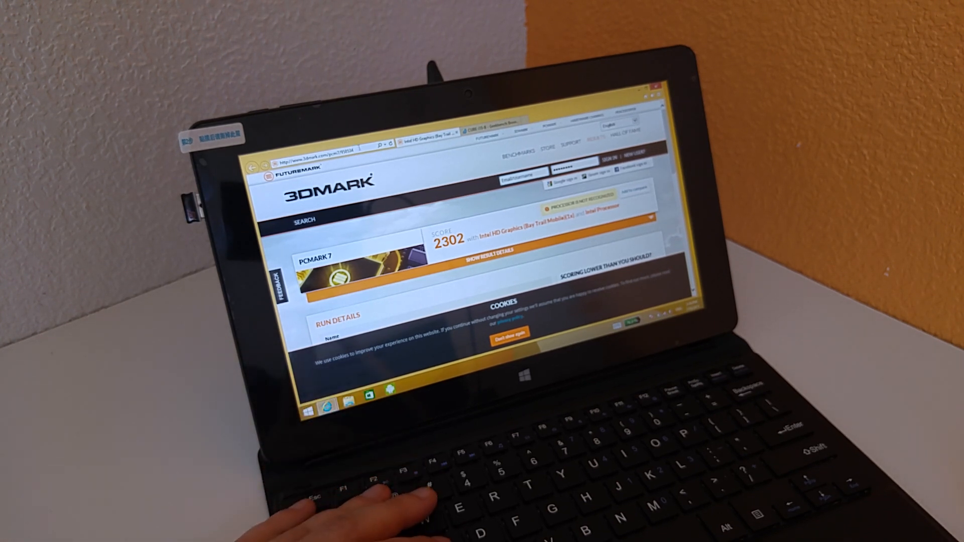
- Search Bing for bbc.co.uk from the Internet Explorer address bar
left_click(326, 154)
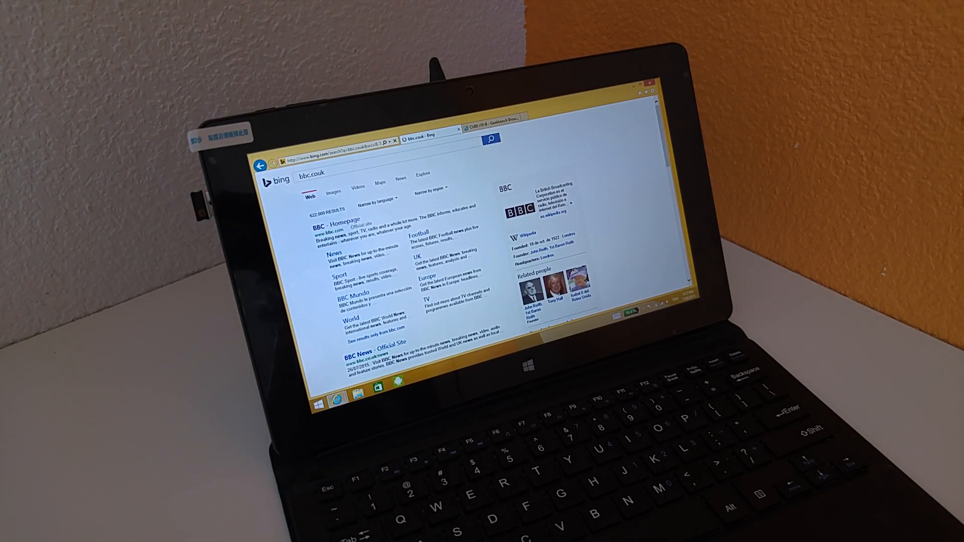
- Open the BBC Homepage result, accept its cookie notice, and scroll the page
left_click(345, 222)
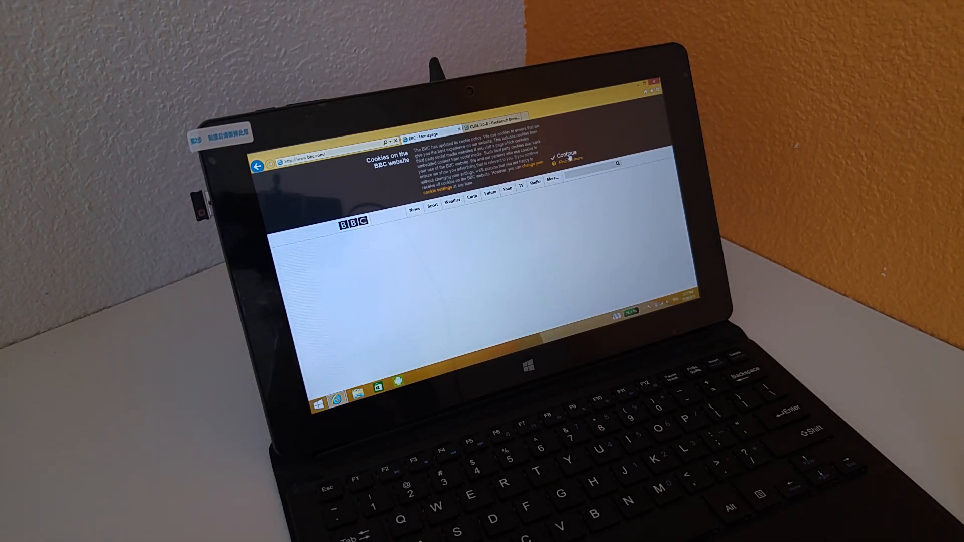
left_click(564, 154)
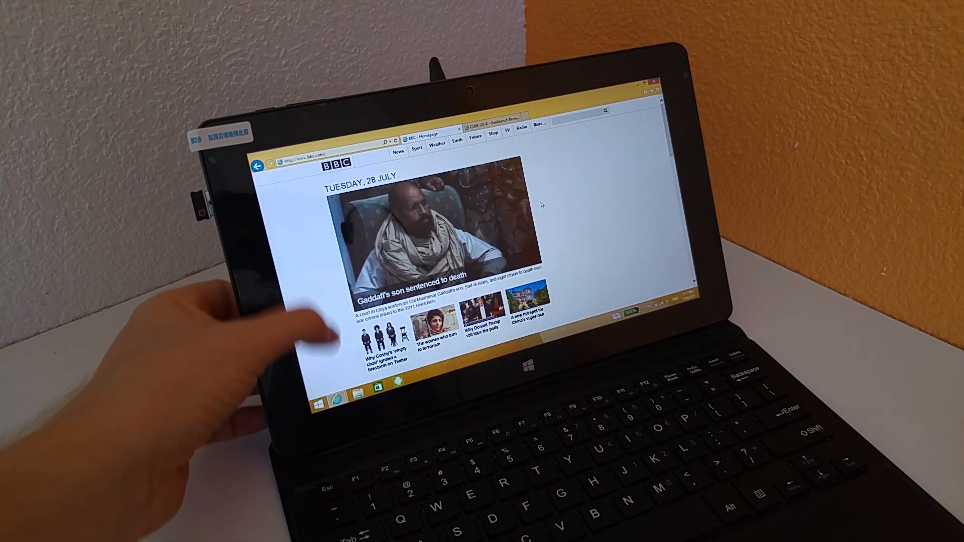
scroll("down", 3)
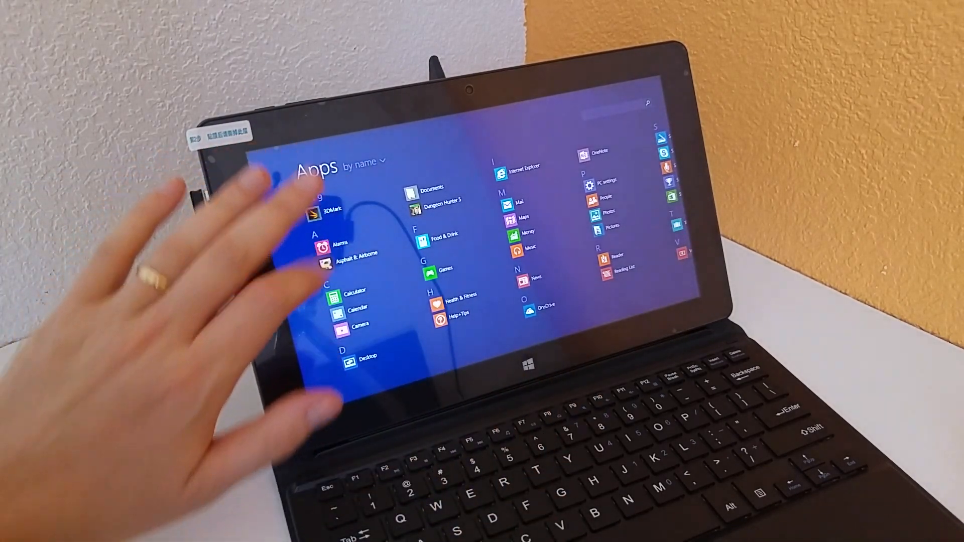
- Snap TechTablets and BBC Future pages side by side, then open brightness settings
left_click(340, 244)
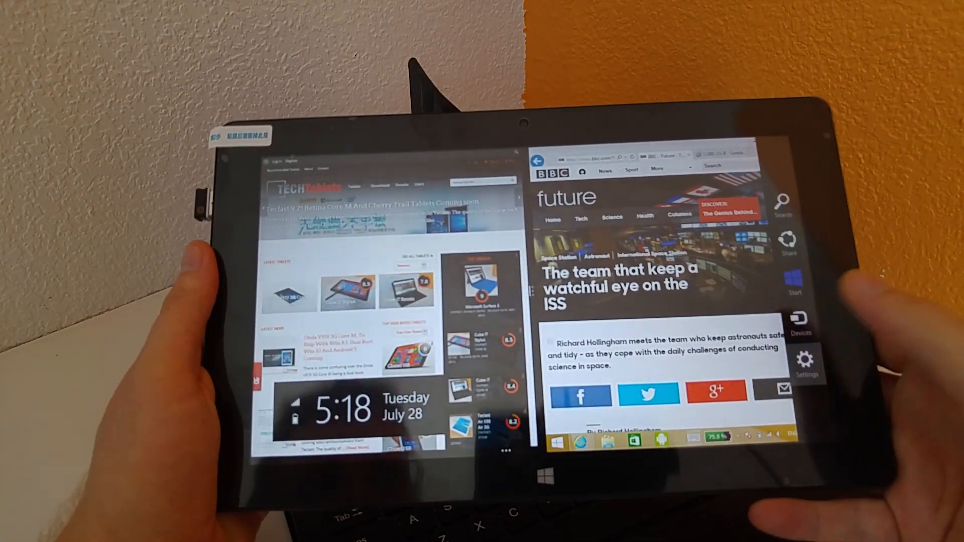
left_click(806, 360)
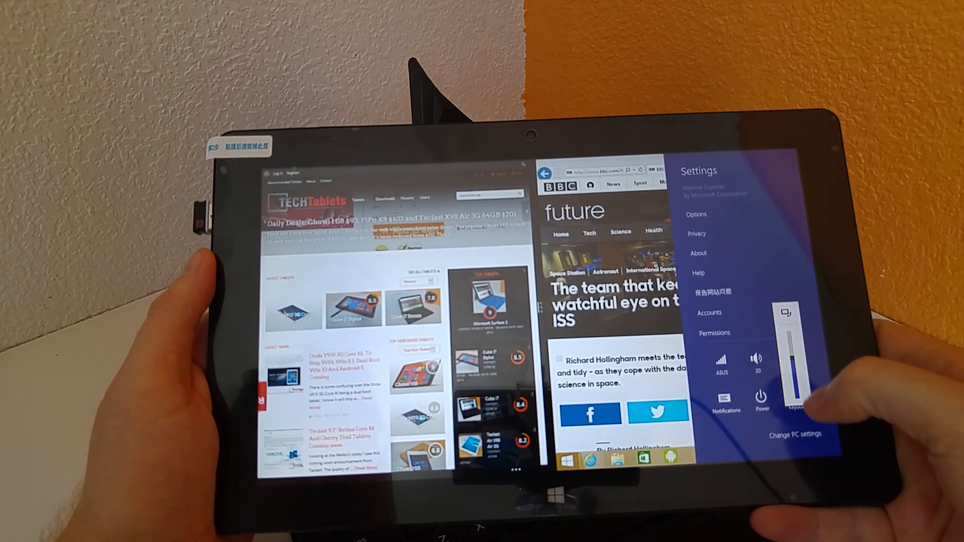